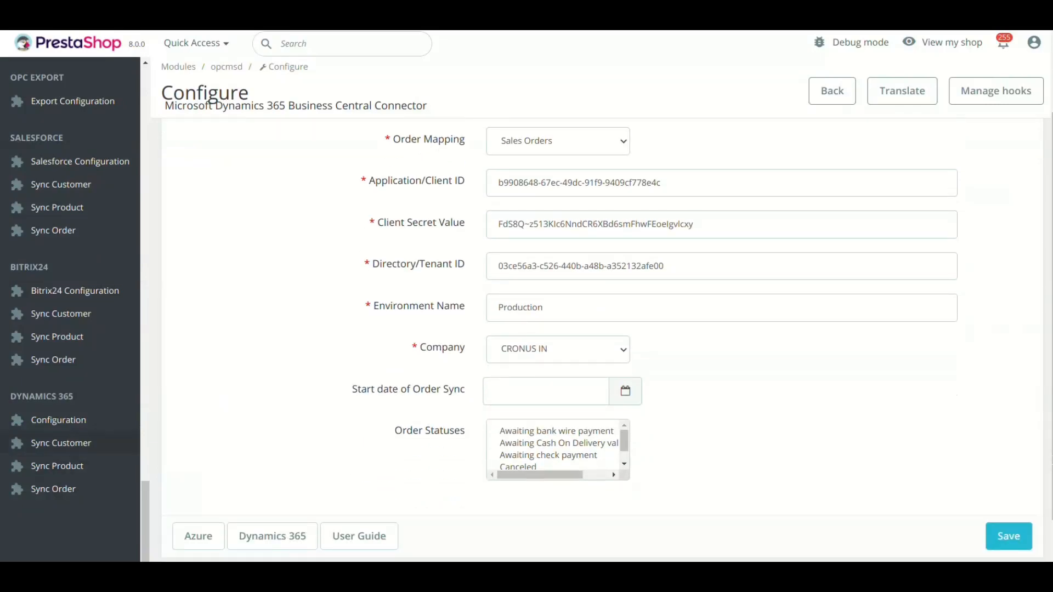
Step: From the connector page's Azure link, sign in to the Azure portal with the existing account
scroll("up", 3)
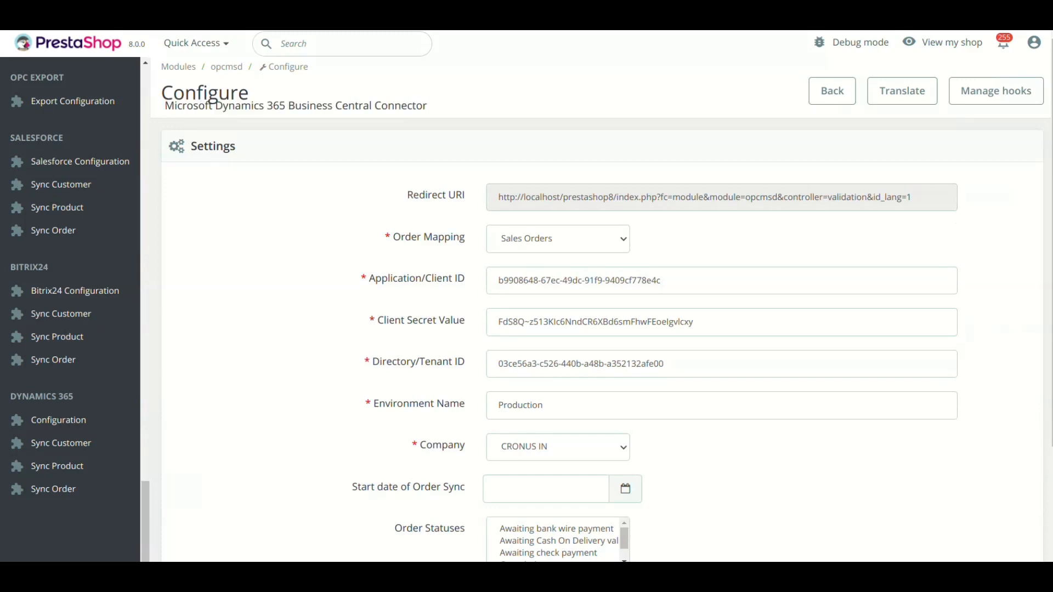
scroll("down", 3)
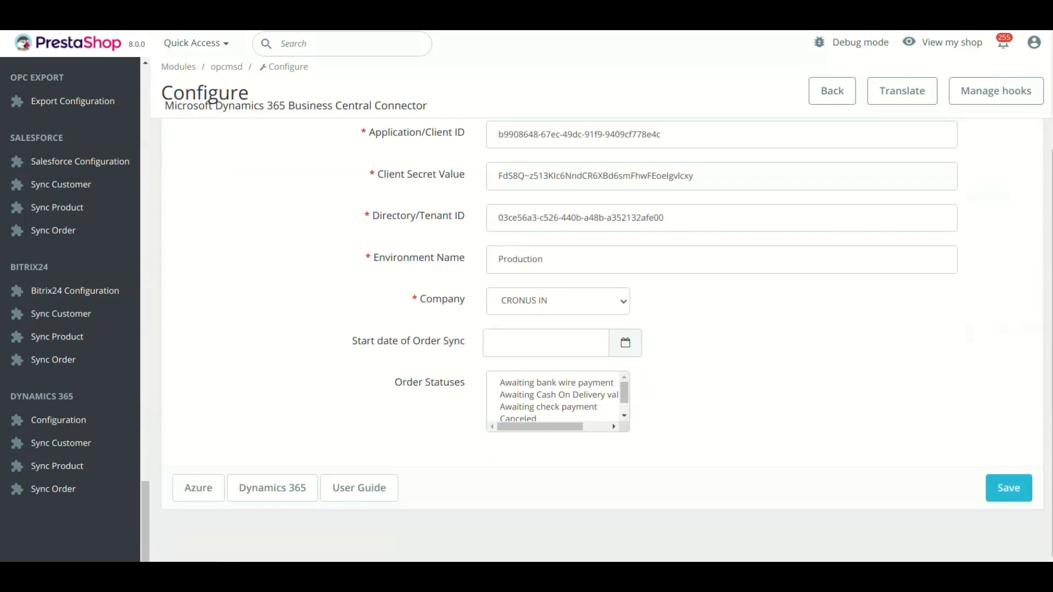
scroll("up", 3)
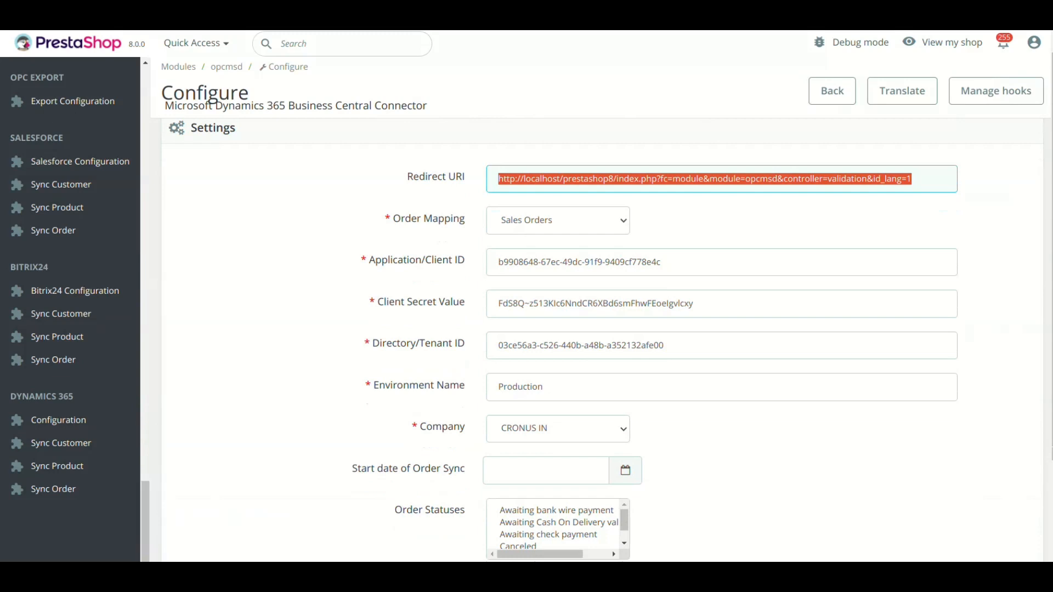
scroll("down", 3)
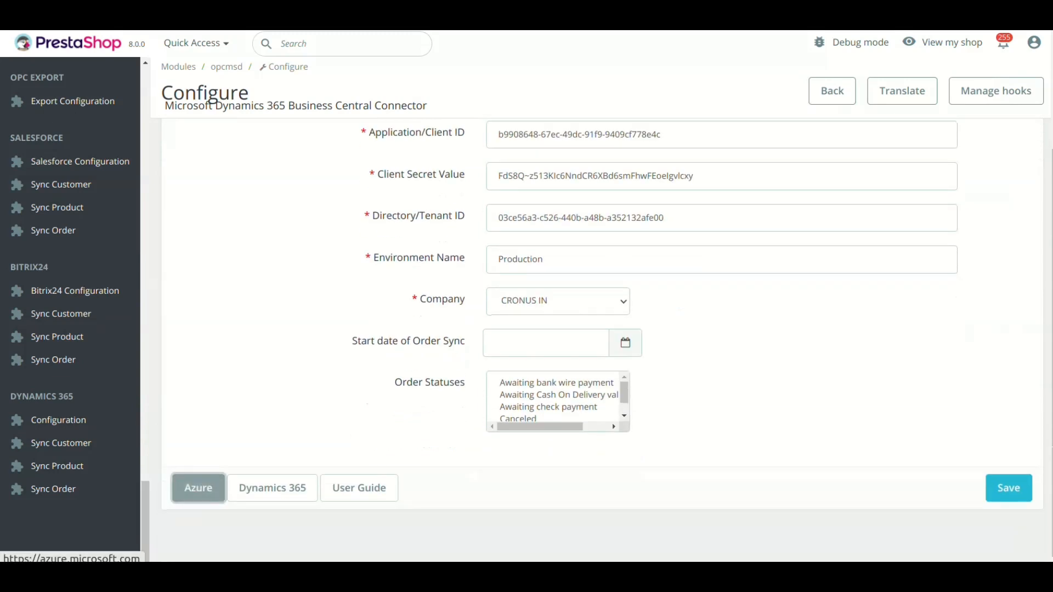
left_click(198, 488)
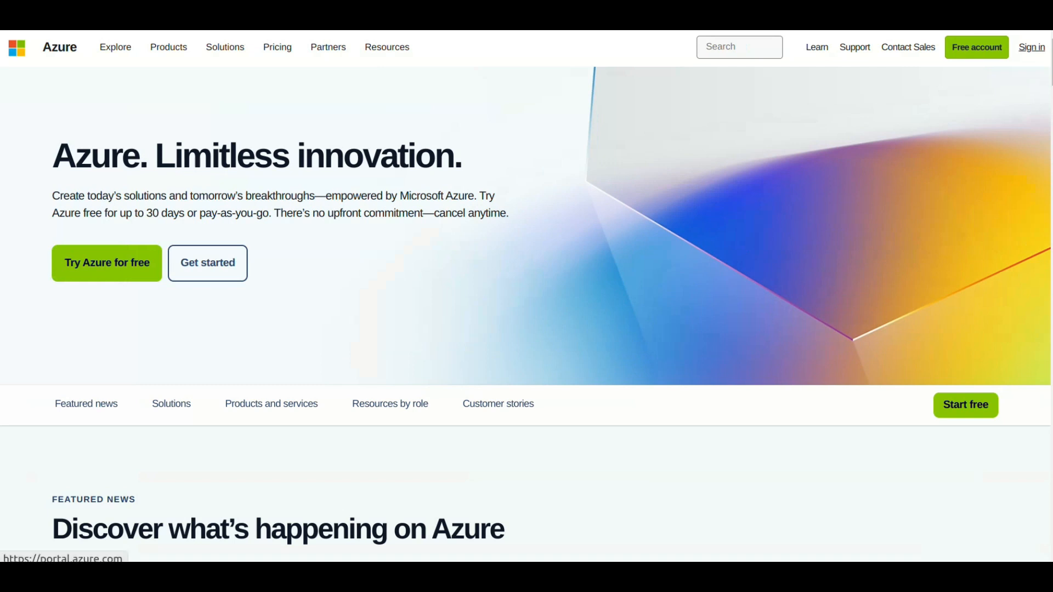
left_click(1032, 48)
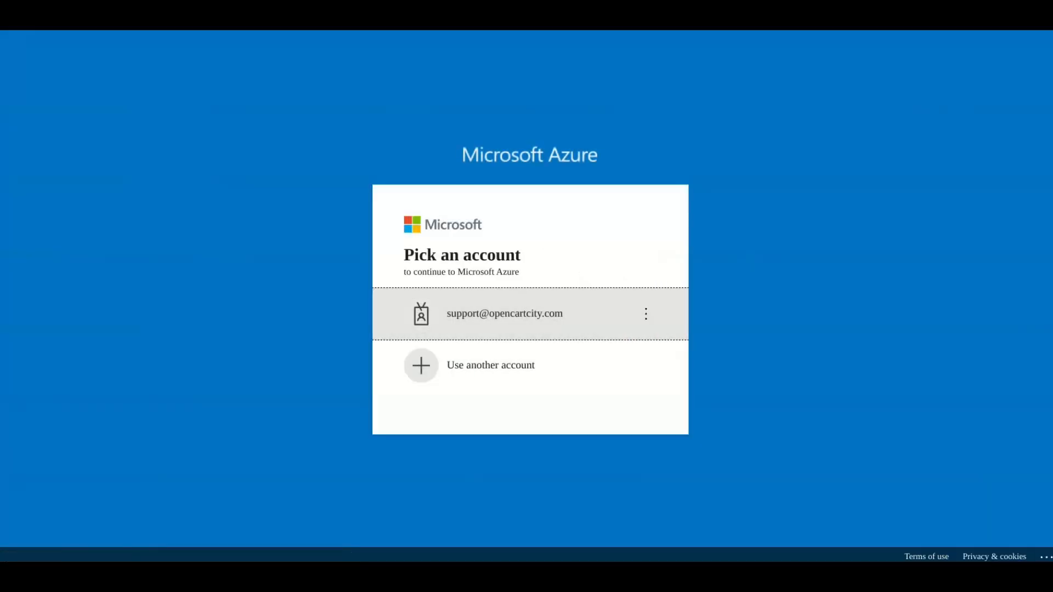
left_click(503, 314)
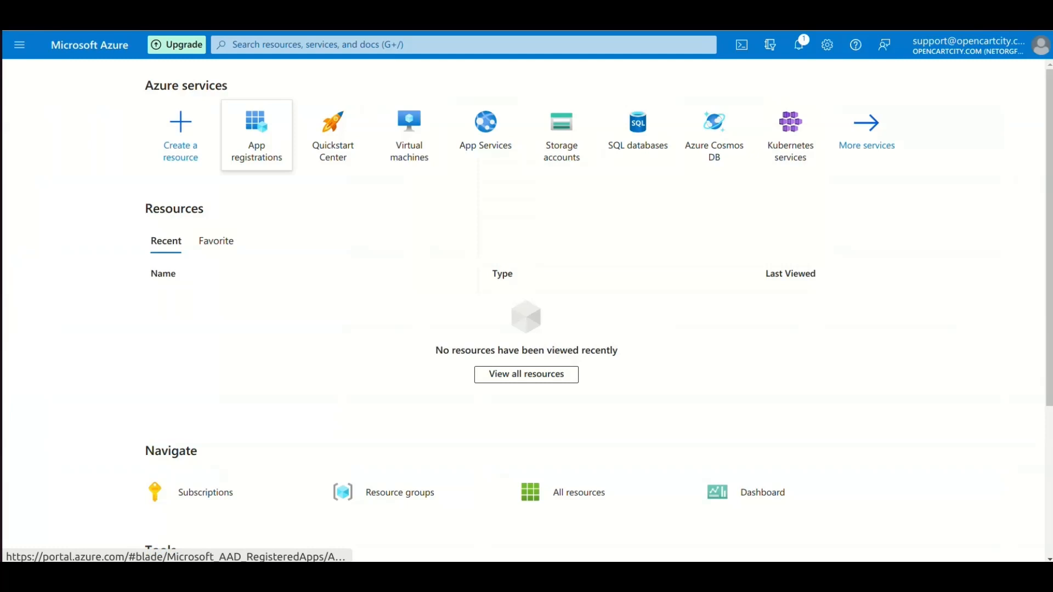
Step: Register a new Azure application named 'Opencart Connector'
left_click(256, 135)
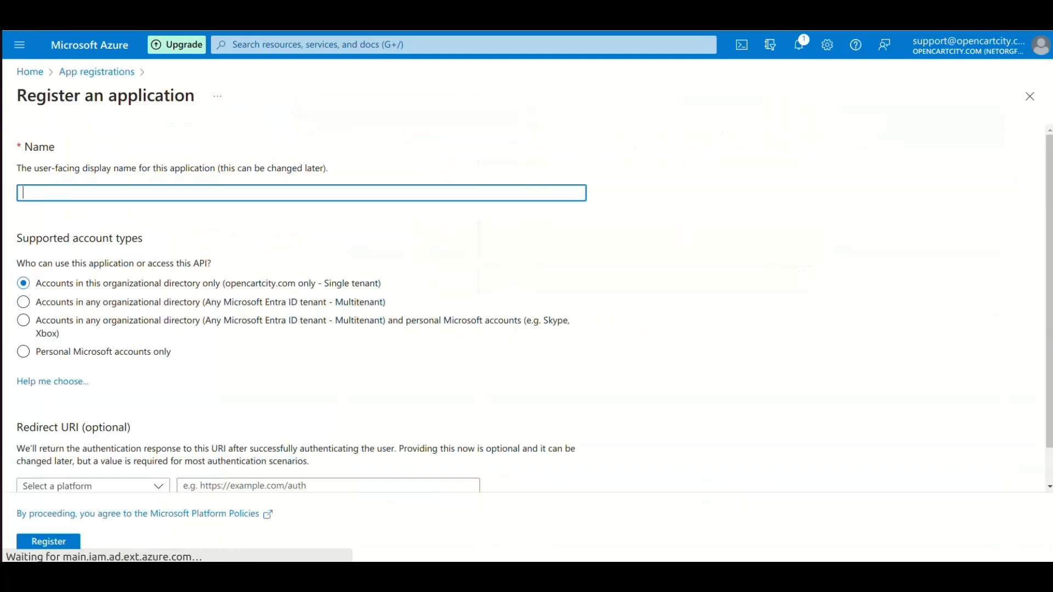
type("Opencart Connector")
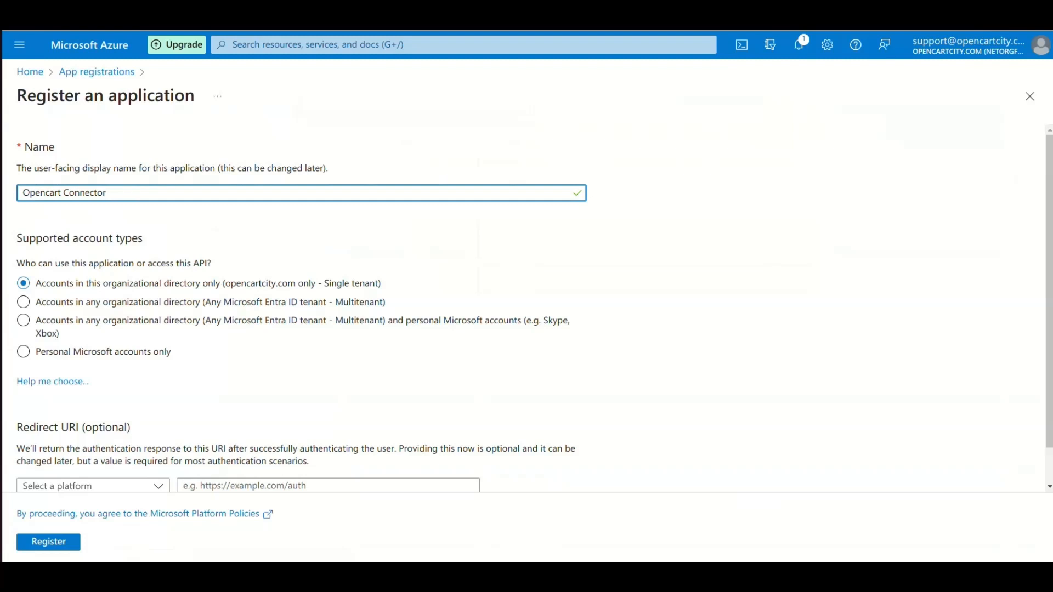
left_click(48, 542)
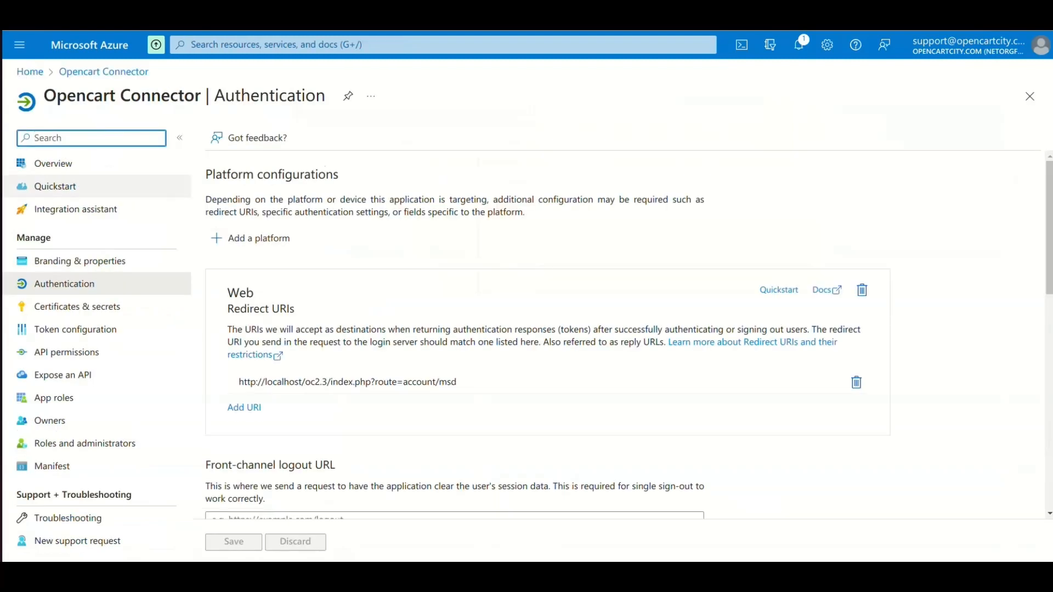
left_click(257, 237)
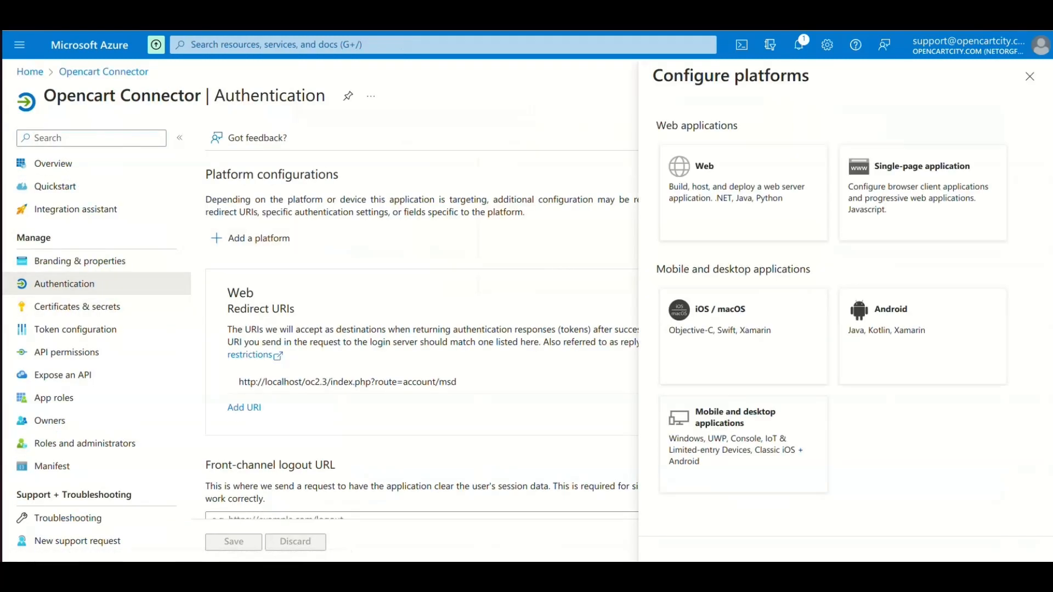
left_click(742, 181)
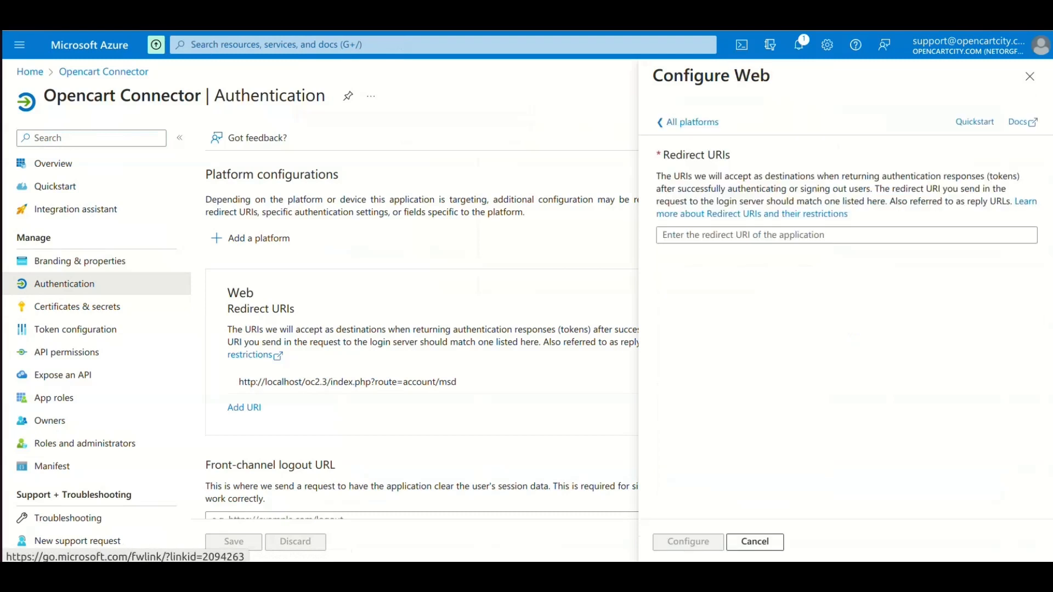
type("https://localhost/oc2.3/index.php?route=account/msd")
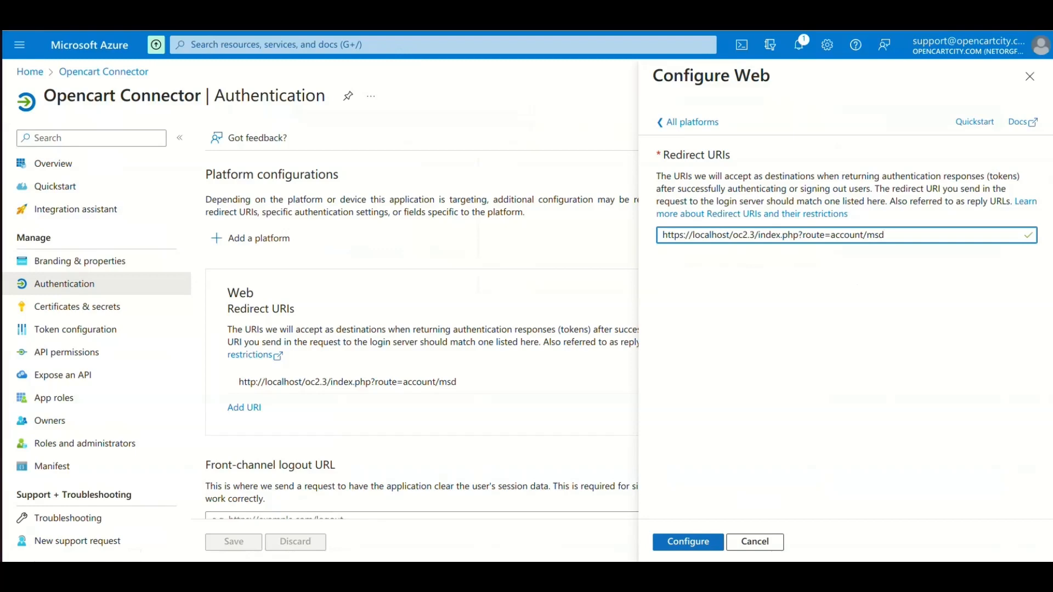
Step: Confirm the web platform and add delegated Dynamics 365 Business Central API permissions
left_click(65, 352)
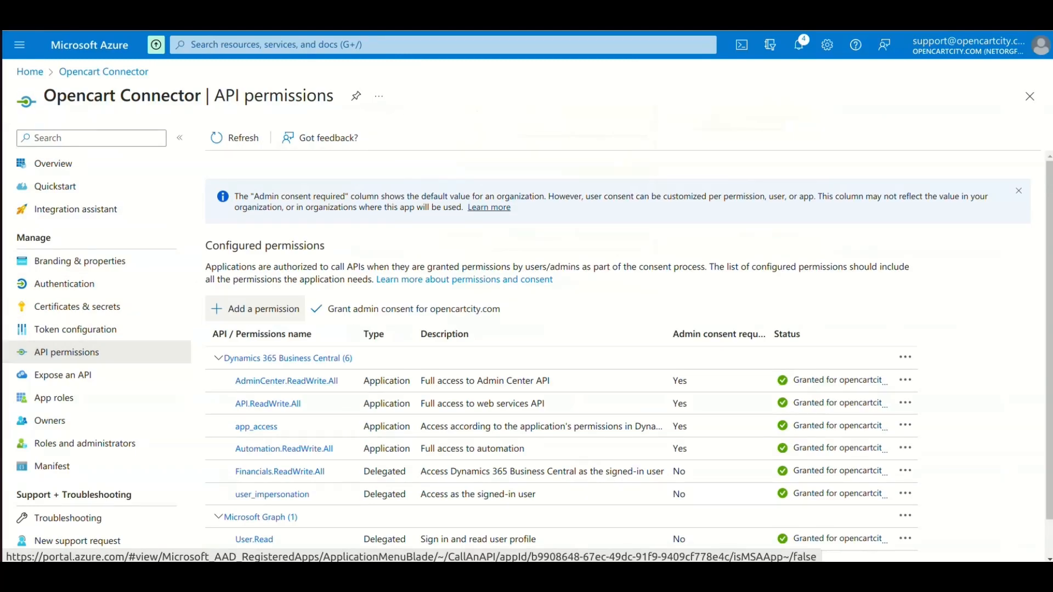
left_click(262, 309)
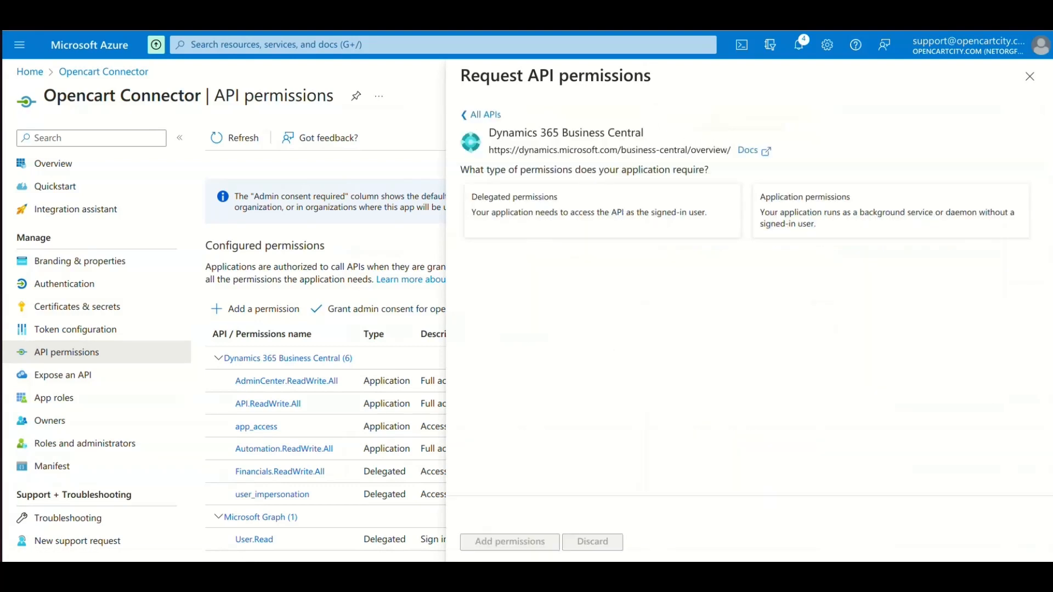
left_click(601, 210)
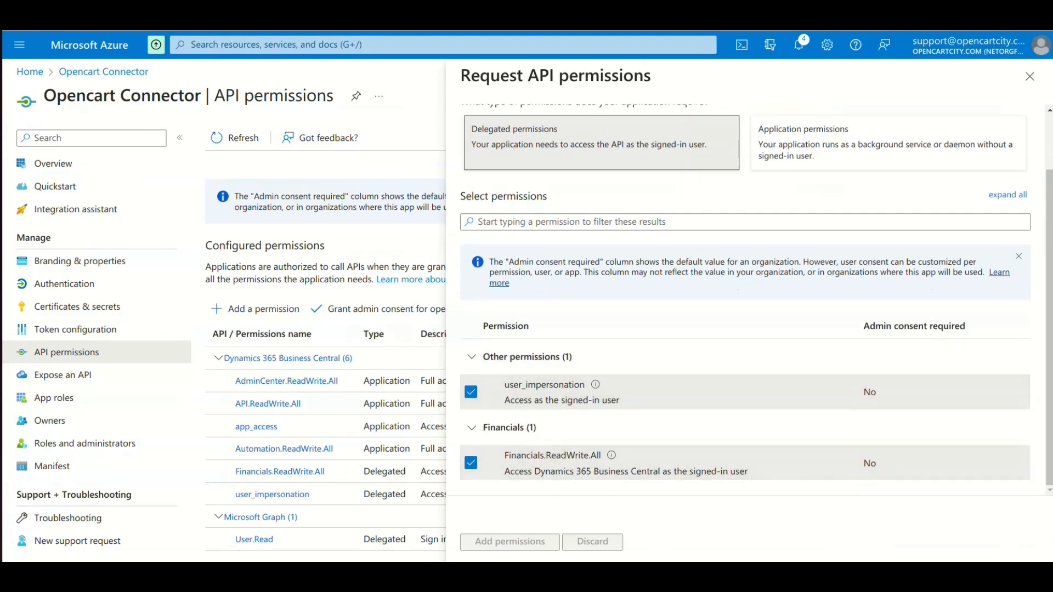
left_click(1028, 77)
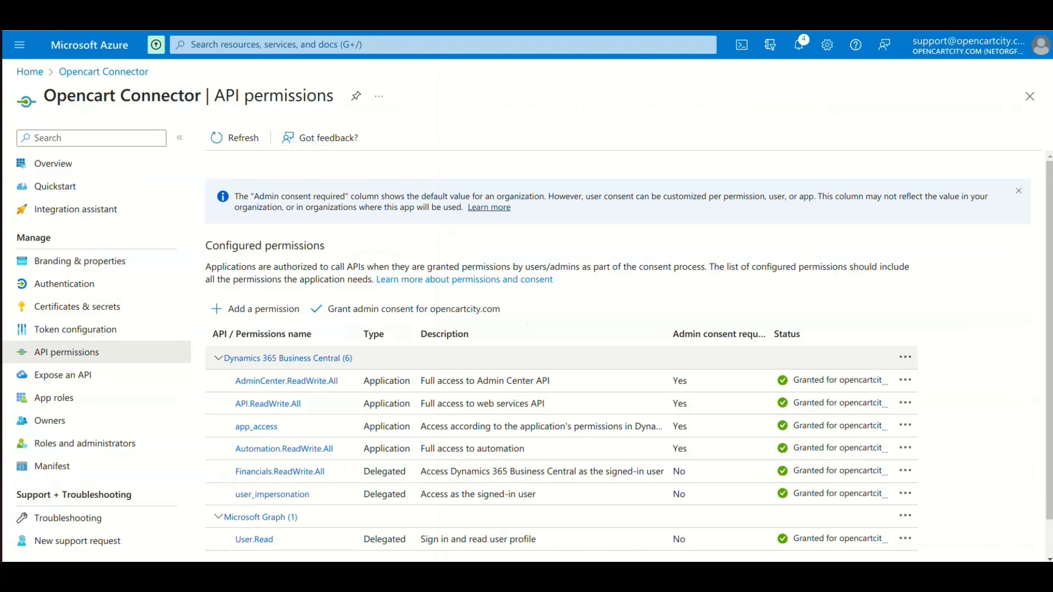
Step: Add application-type Dynamics 365 Business Central API permissions as well
left_click(262, 309)
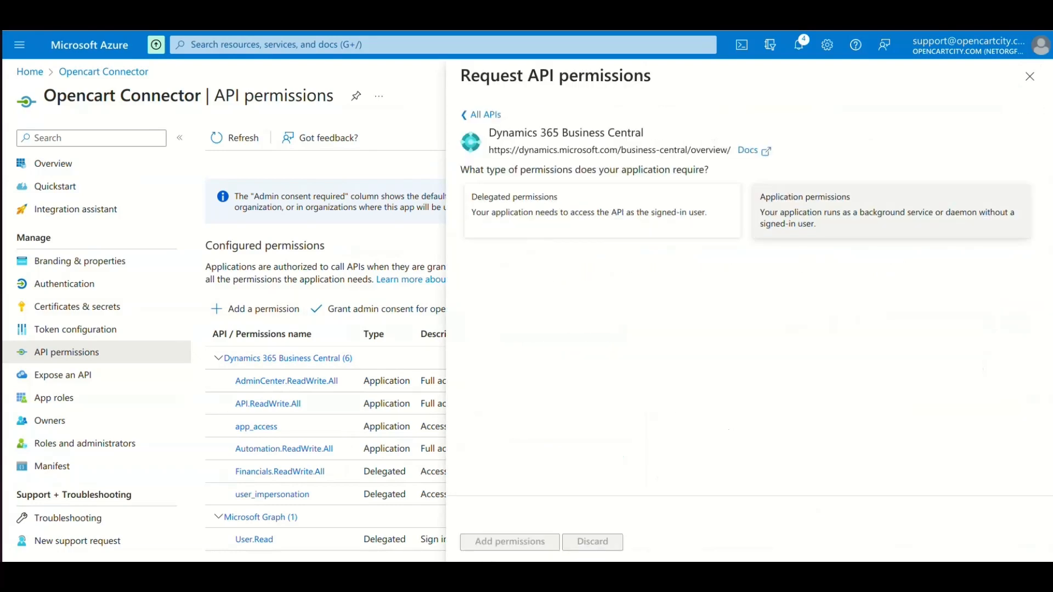
left_click(886, 210)
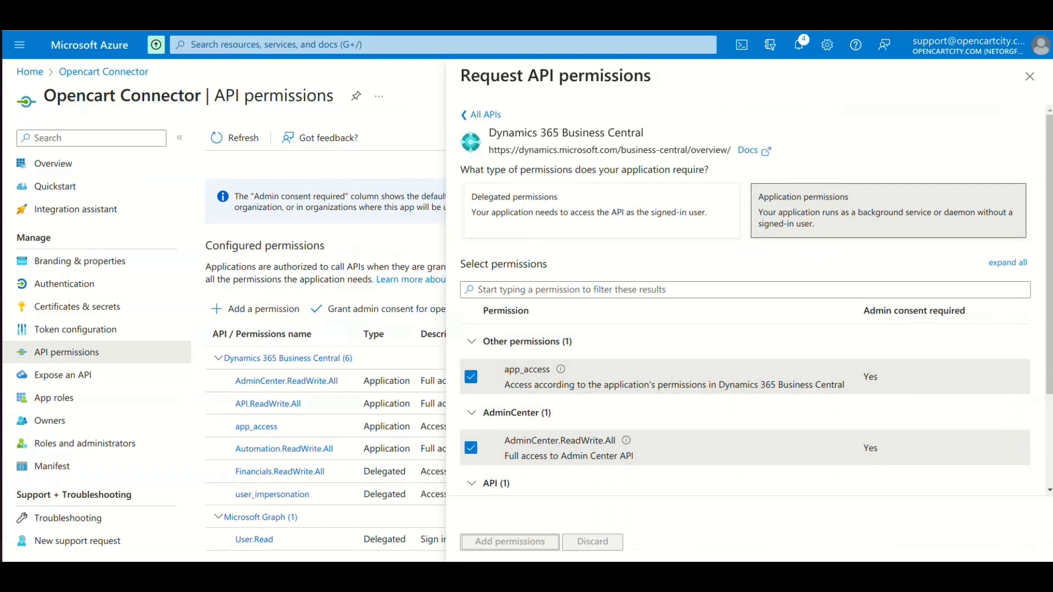
left_click(485, 114)
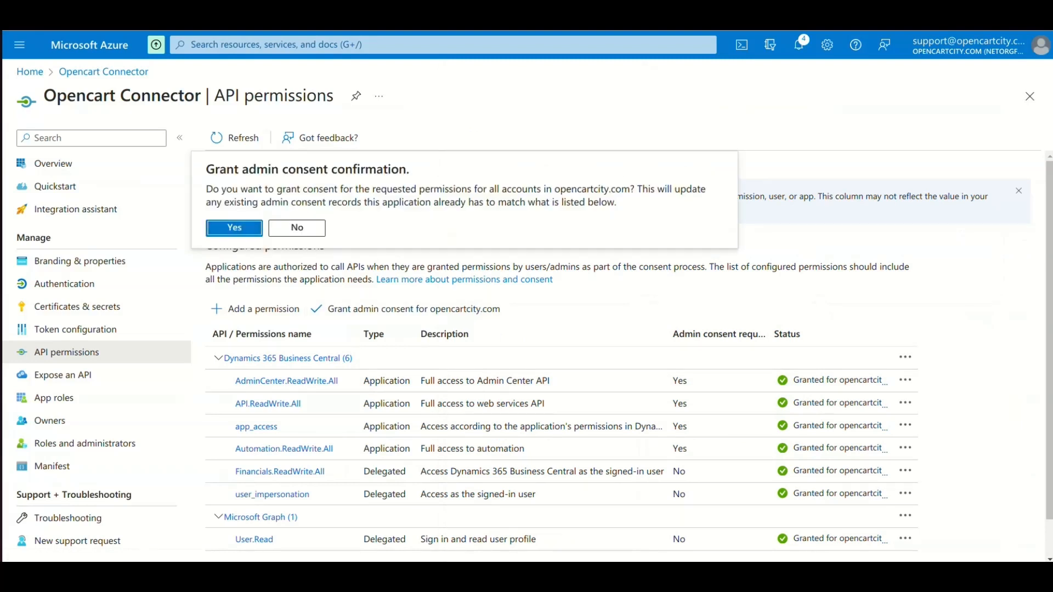
Step: Grant admin consent and select the stored client secret value under Certificates & secrets
left_click(77, 306)
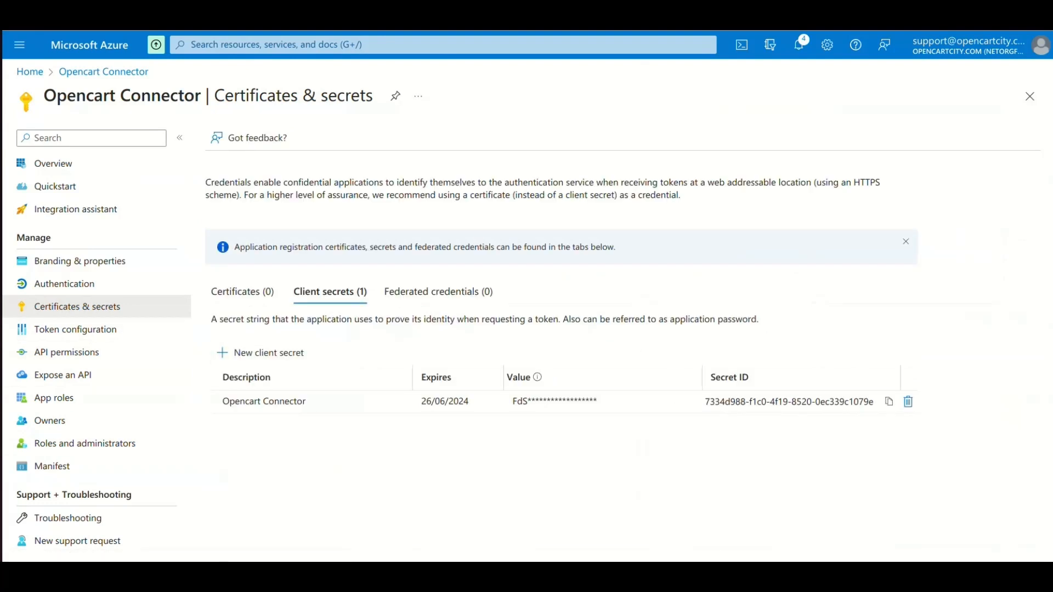
left_click(267, 353)
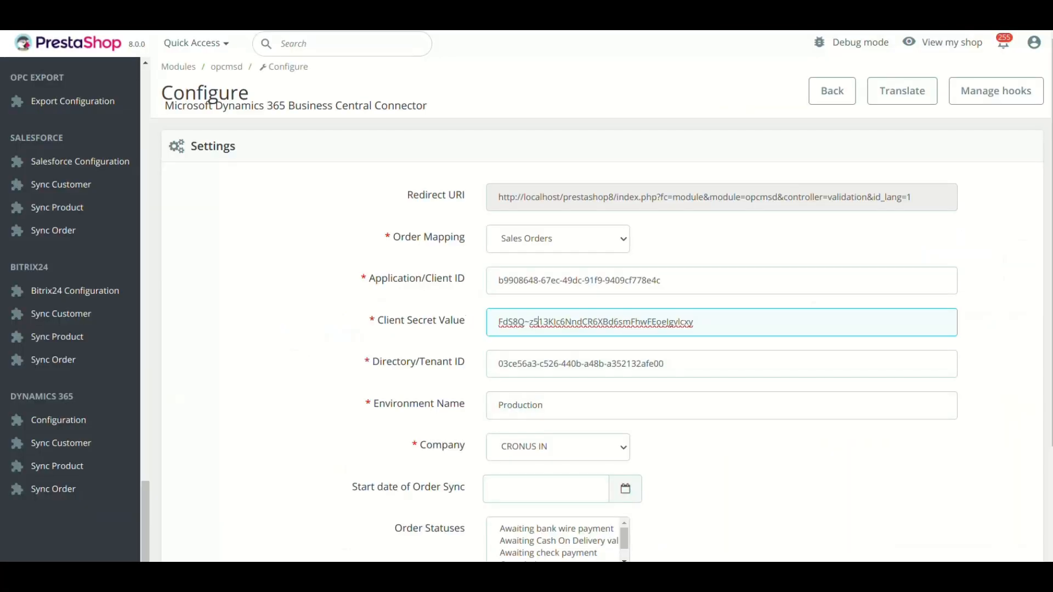
triple_click(594, 322)
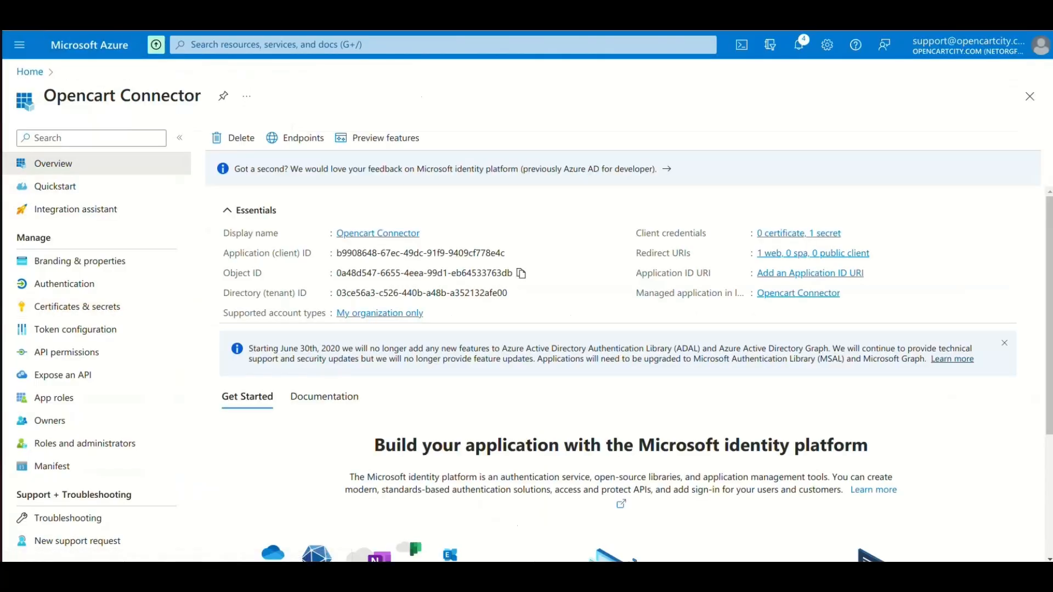
Step: Copy the Directory (tenant) ID from the app Overview and check PrestaShop's tenant field
double_click(390, 253)
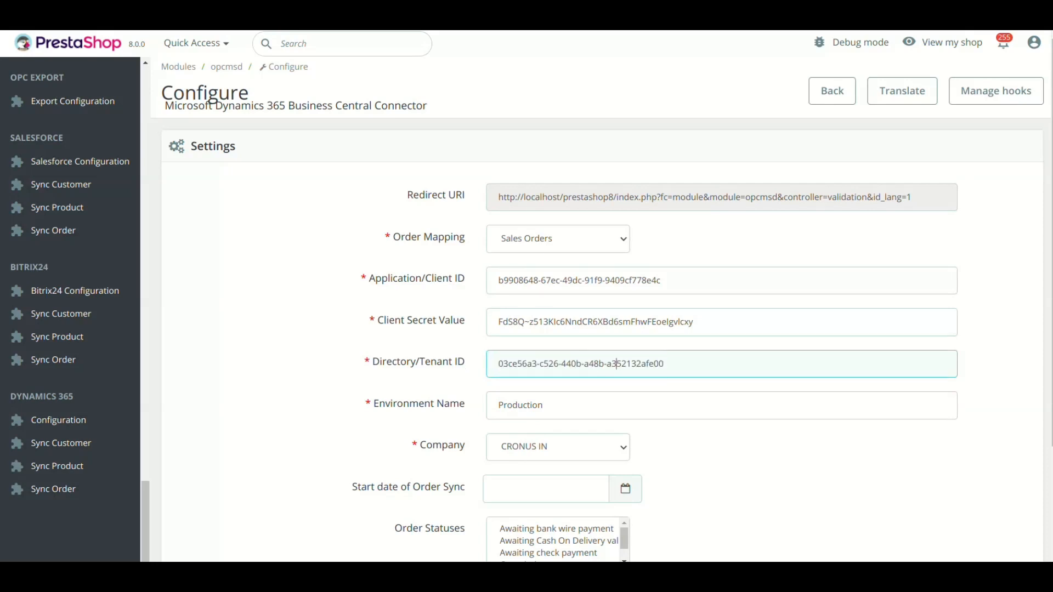
scroll("down", 3)
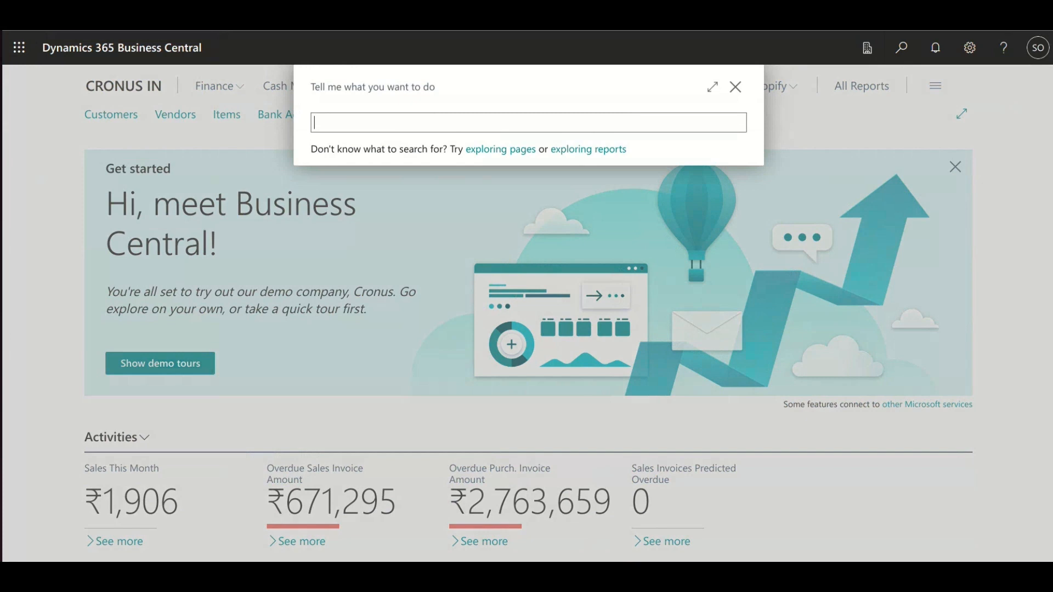
Step: Search 'Microsoft' and open the Opencart Connector Entra application card to verify State and permissions
type("Microsoft")
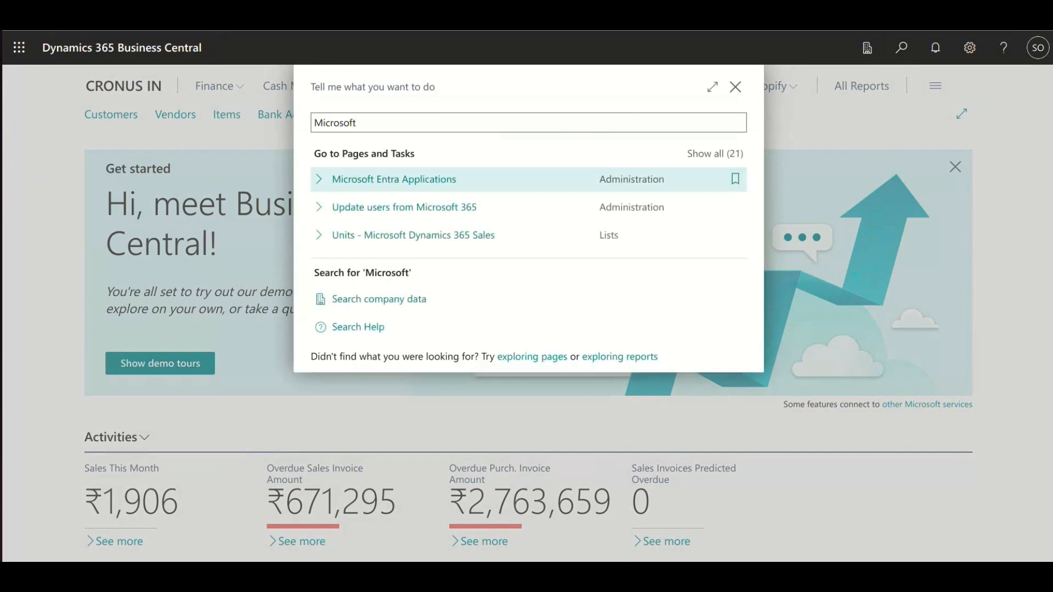
left_click(394, 179)
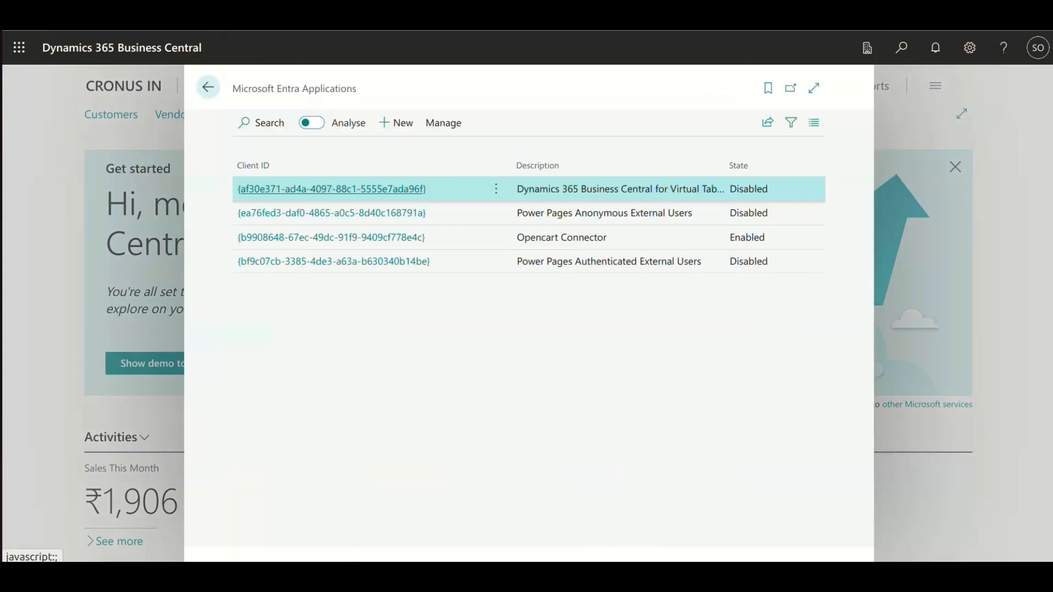
mouse_move(254, 165)
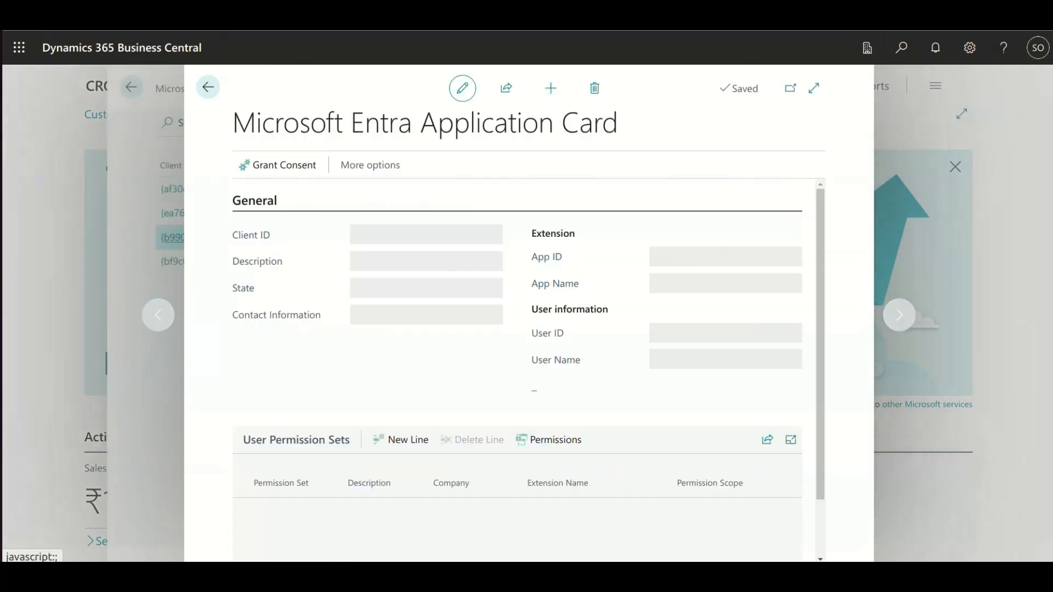
left_click(899, 315)
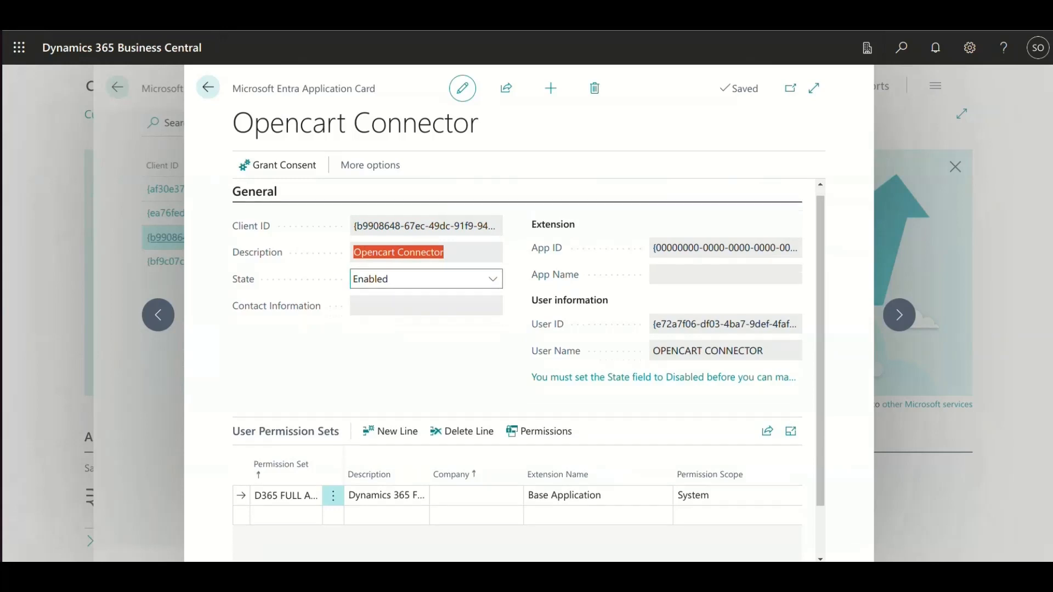
left_click(333, 496)
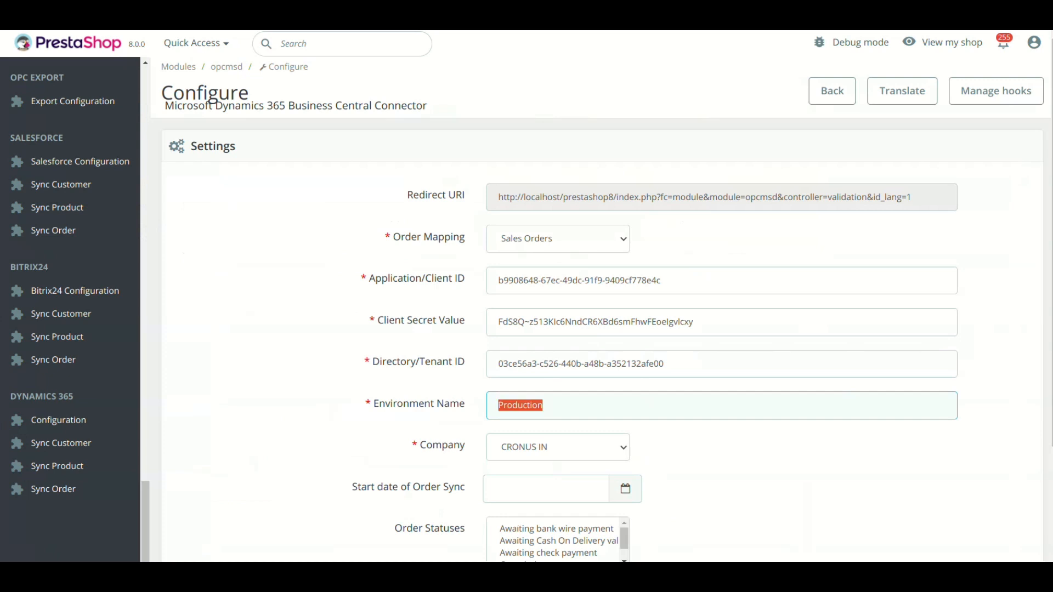
Step: Set the connector's Order Mapping dropdown to Sales Orders
scroll("down", 3)
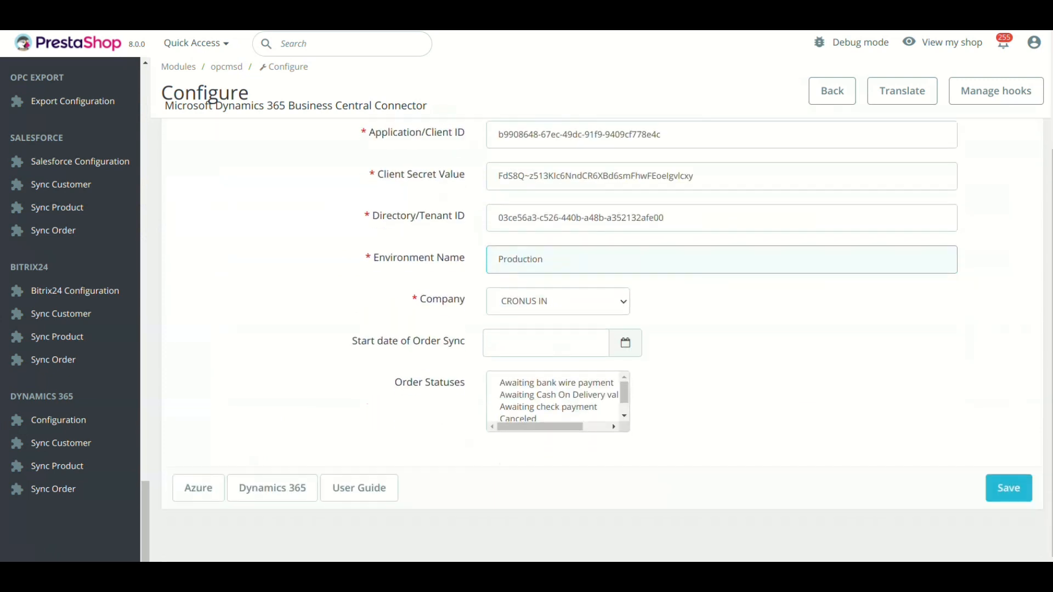
scroll("up", 3)
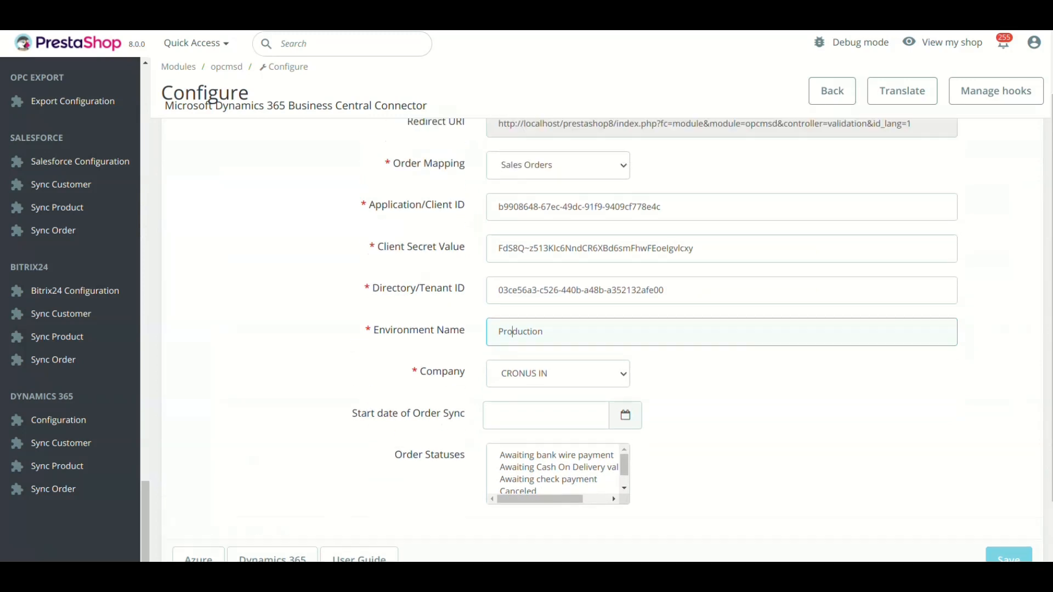
scroll("up", 3)
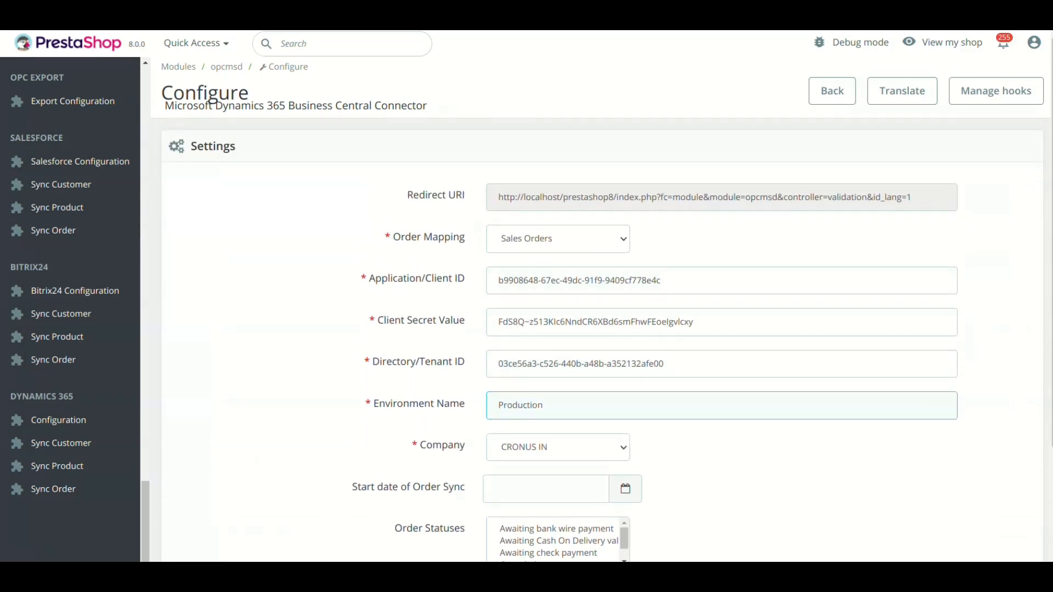
left_click(557, 238)
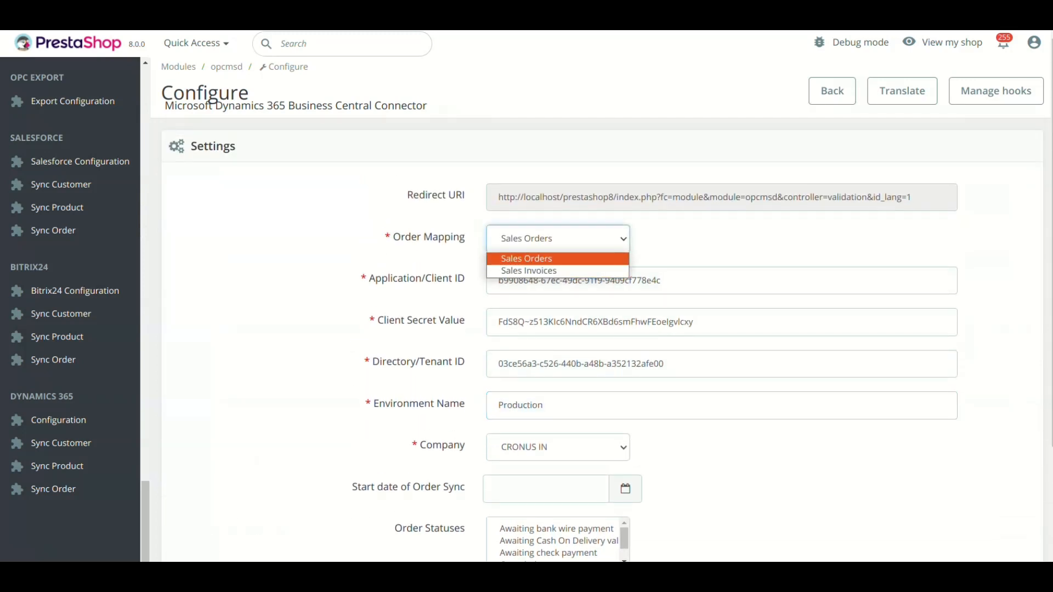
left_click(527, 259)
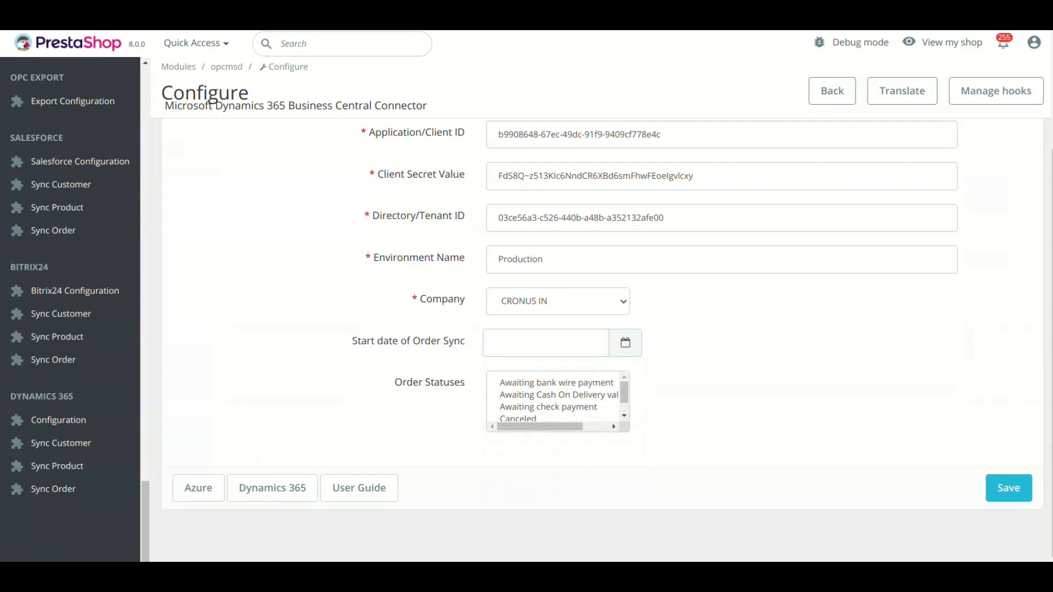
Step: Select 'Awaiting bank wire payment' in the connector's Order Statuses list
double_click(429, 382)
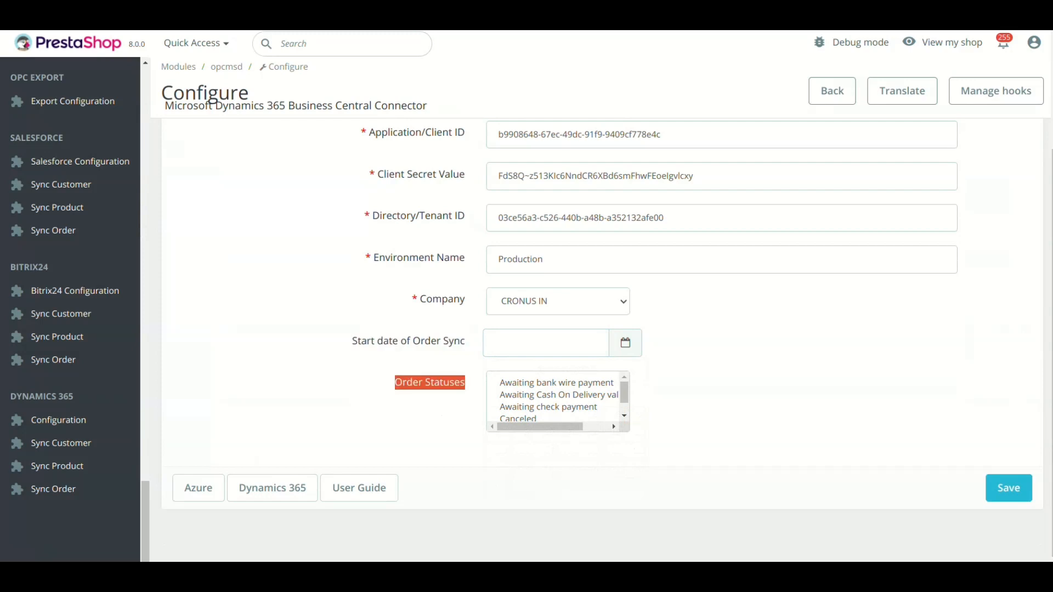
scroll("down", 3)
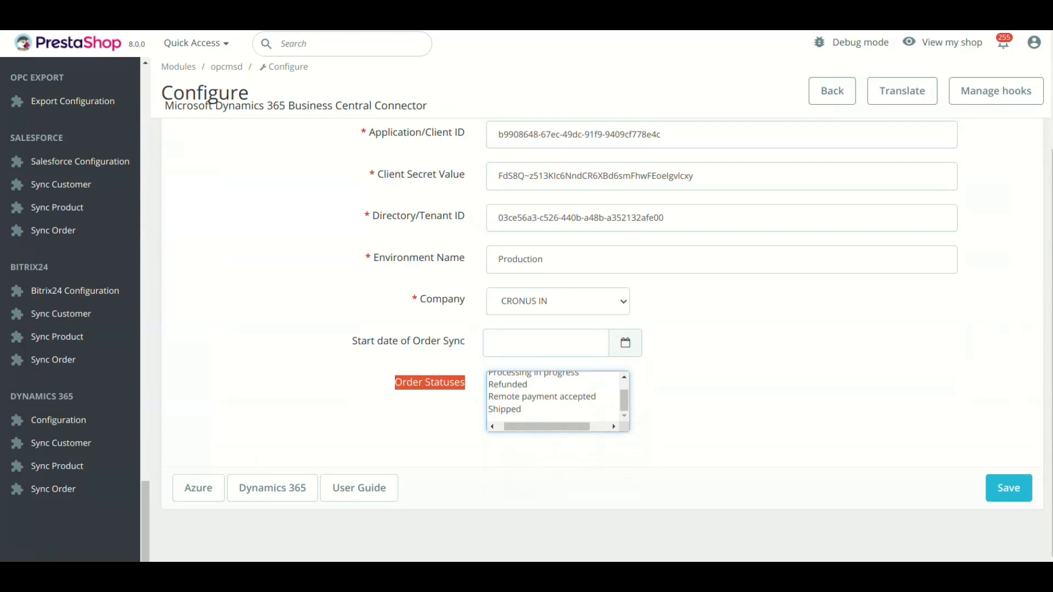
scroll("up", 3)
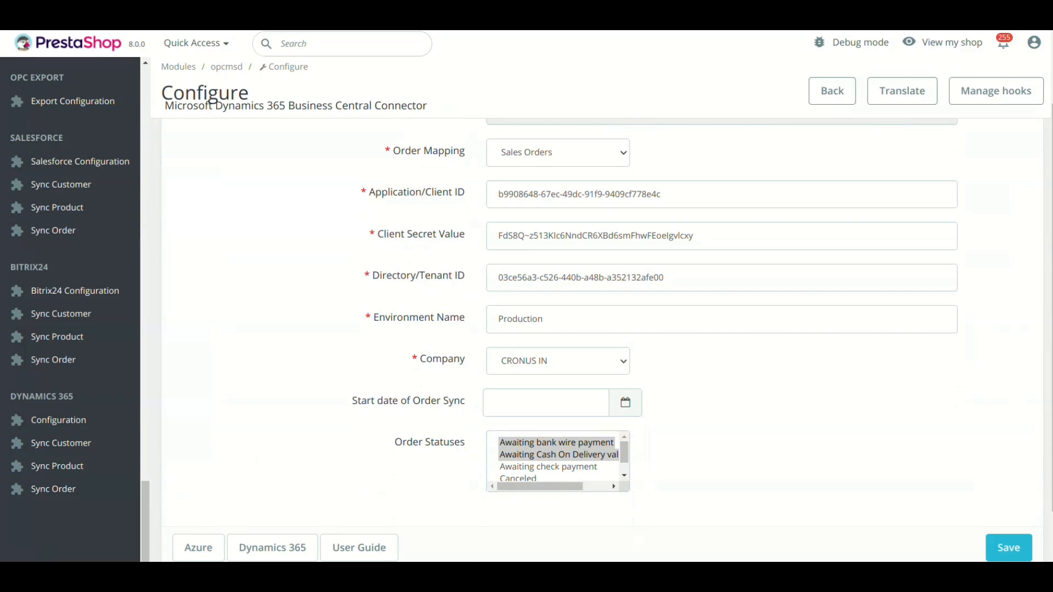
left_click(544, 442)
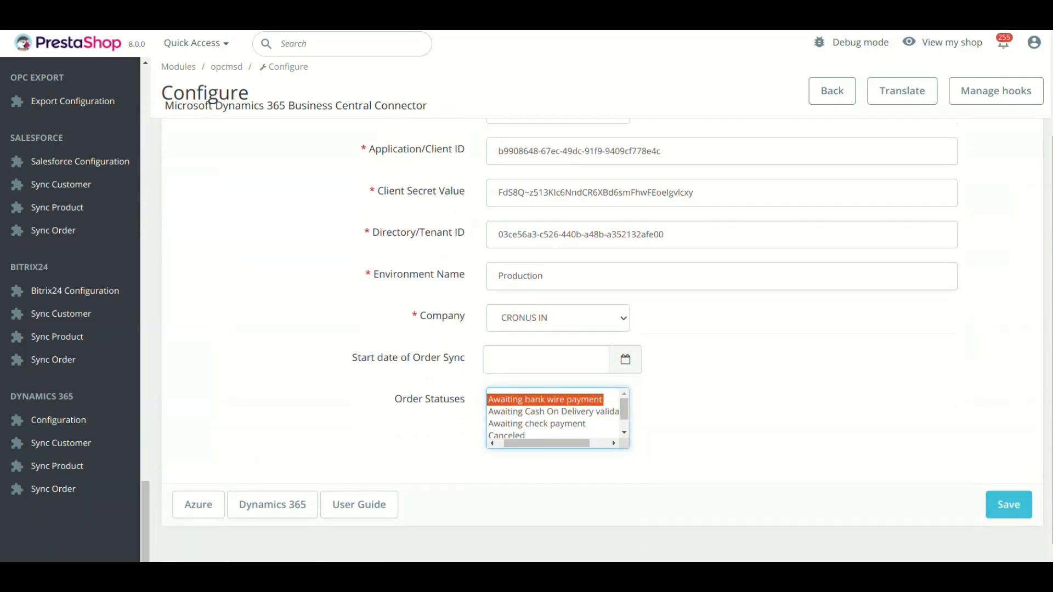
scroll("up", 3)
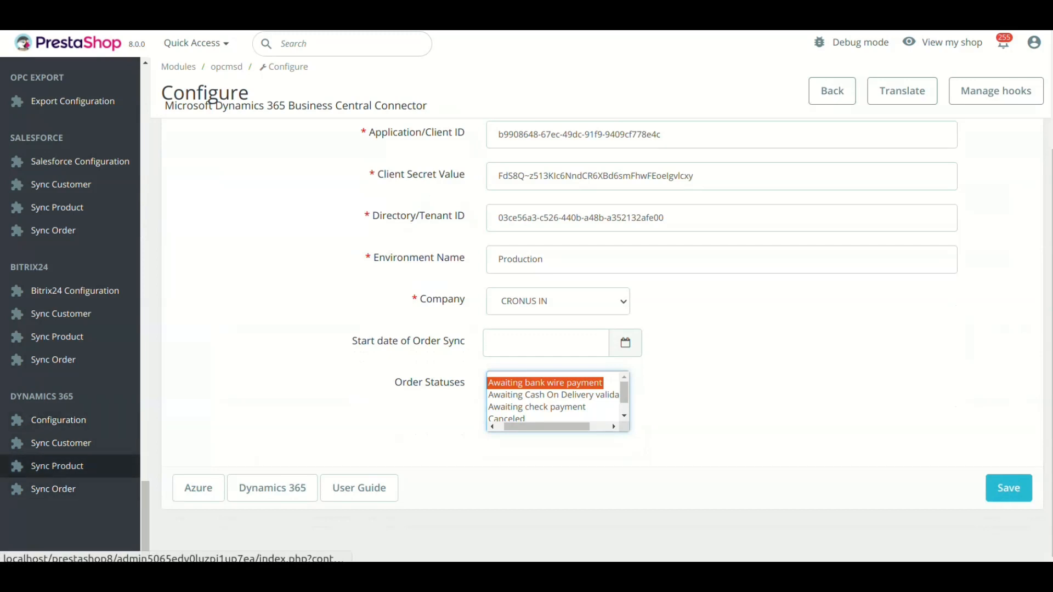
mouse_move(57, 466)
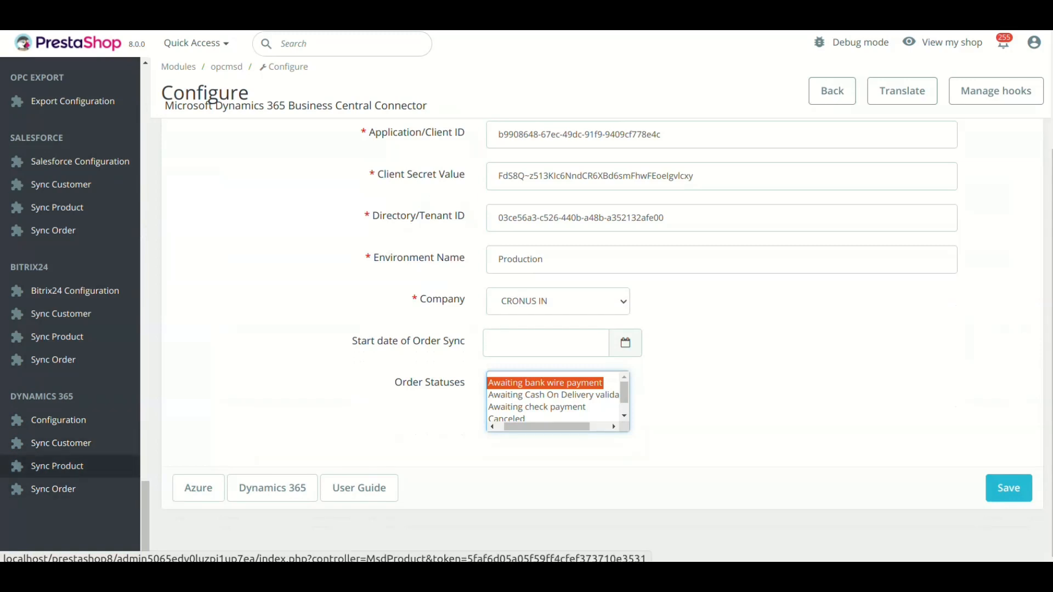
Step: View the Sync Customer and Sync Product lists with their Business Central IDs
left_click(61, 443)
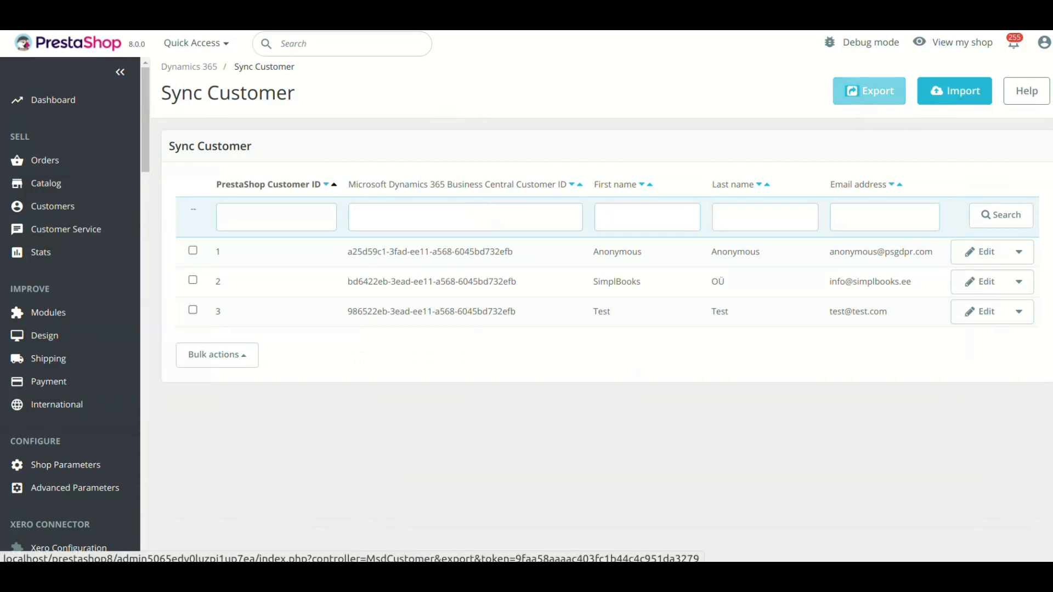
mouse_move(954, 91)
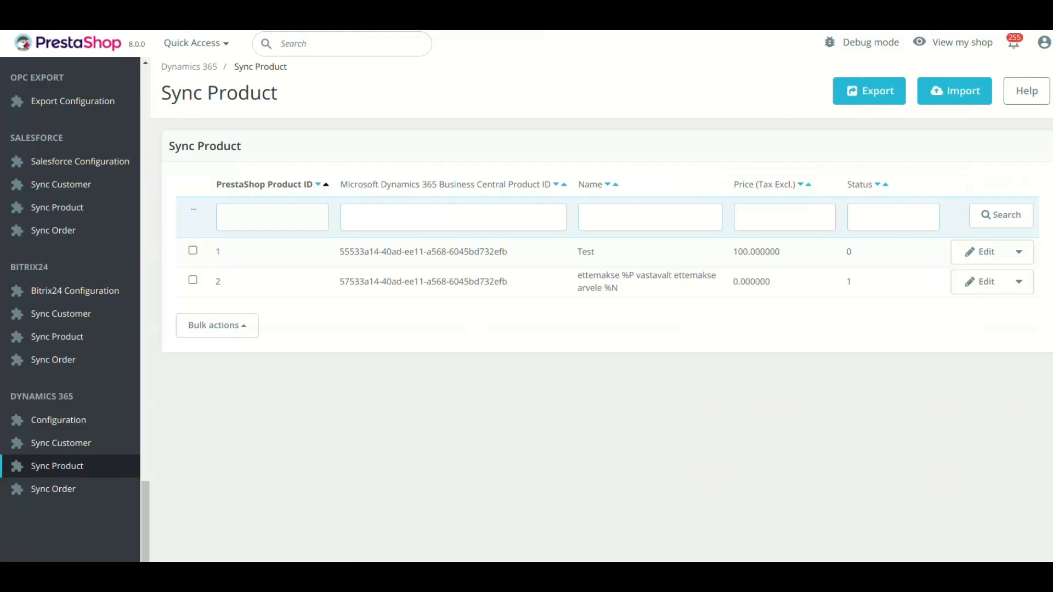
left_click(53, 489)
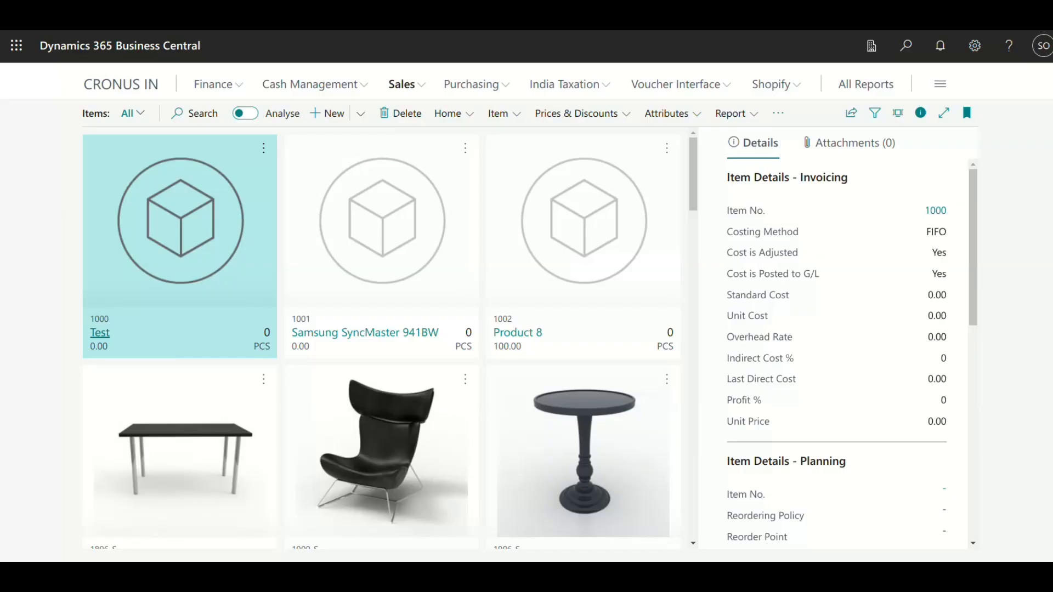
Step: Open Sales Orders and scroll through the synced Test Test and Anonymous Anonymous orders
scroll("down", 3)
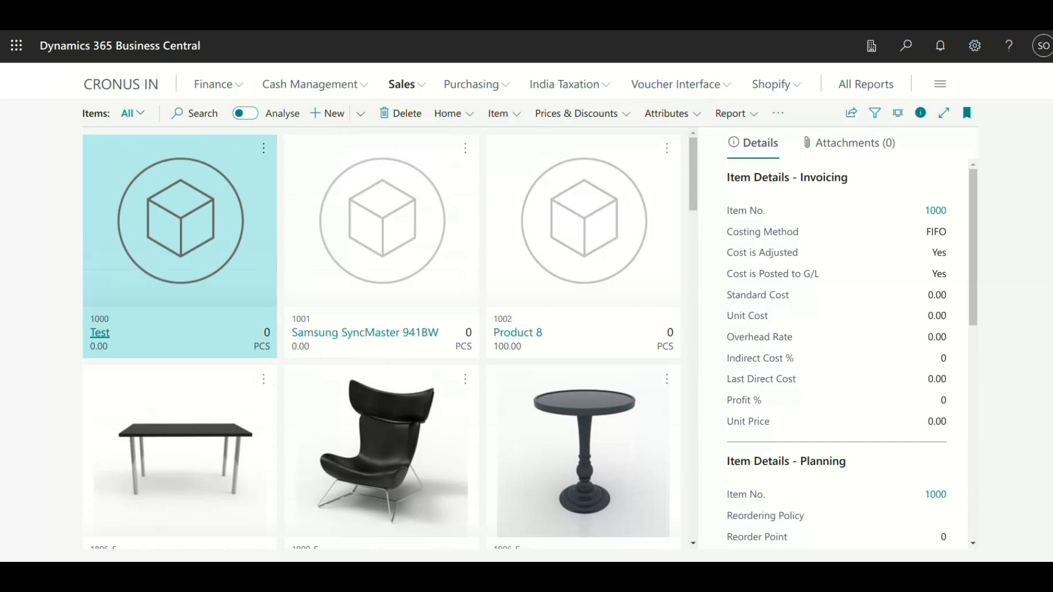
left_click(401, 84)
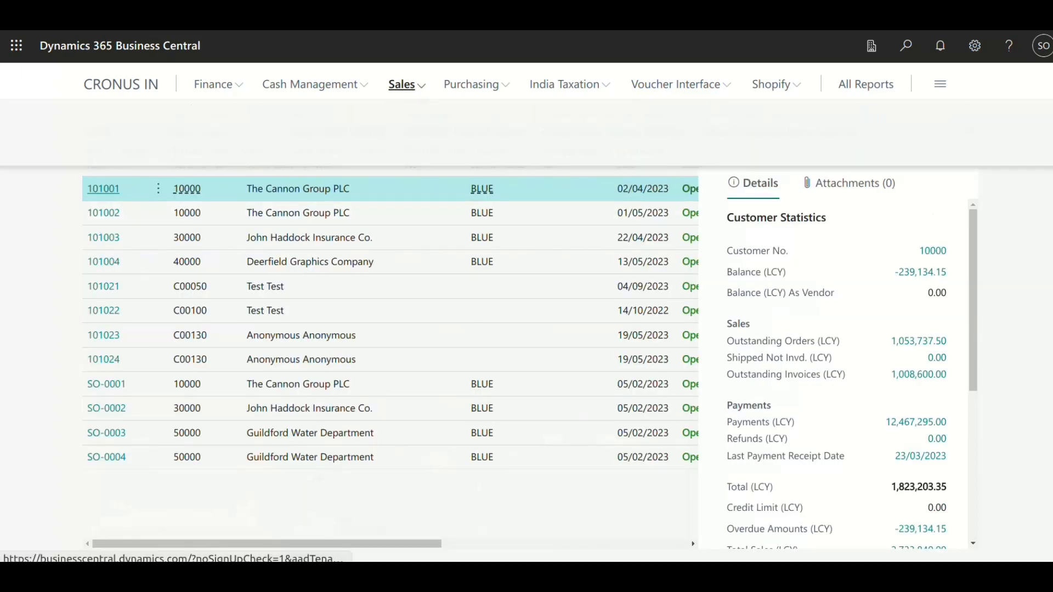
left_click(402, 84)
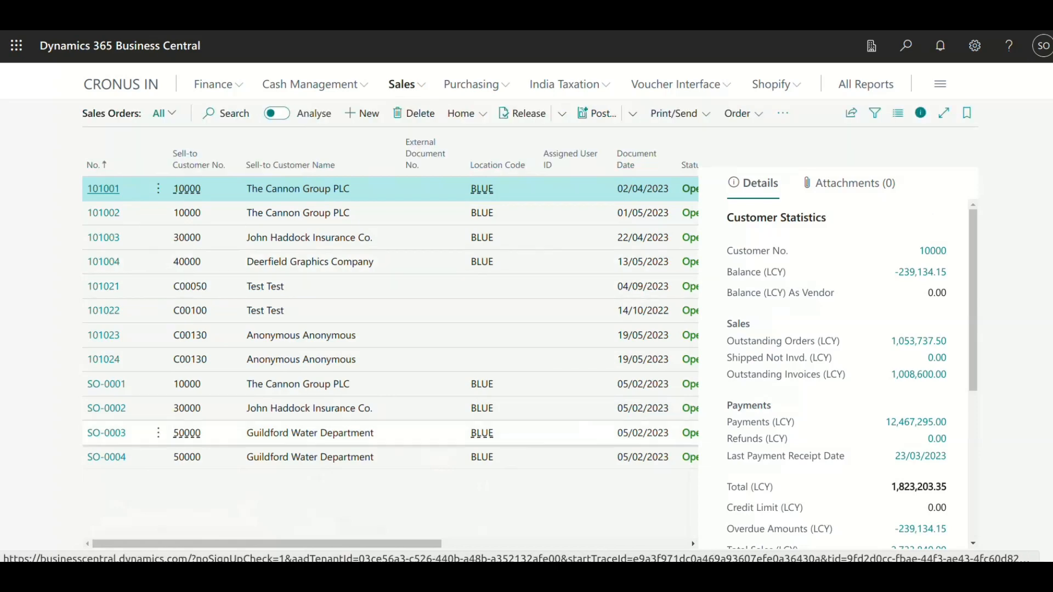
scroll("right", 3)
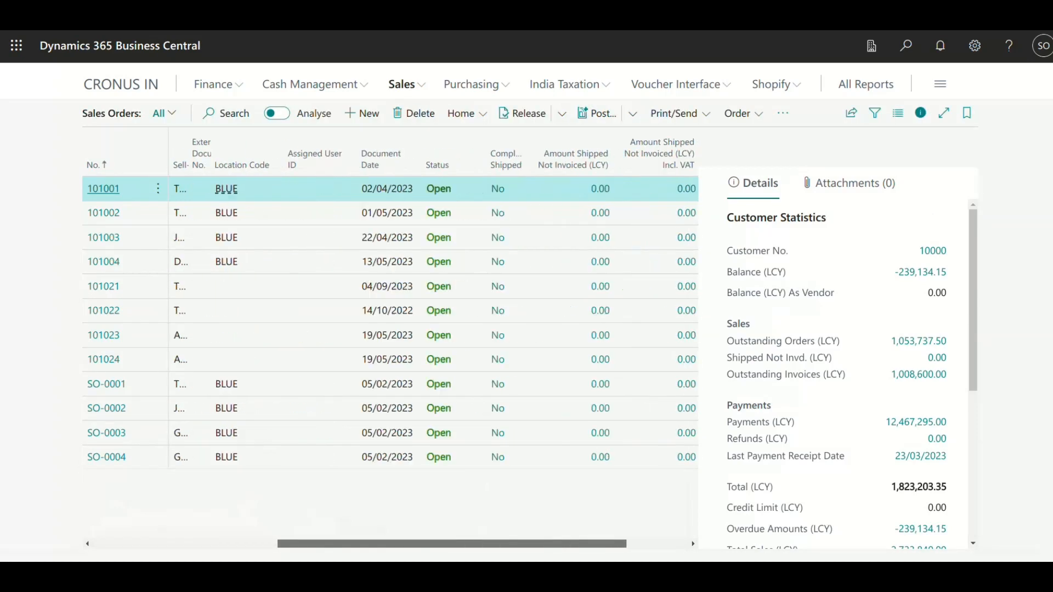
scroll("left", 3)
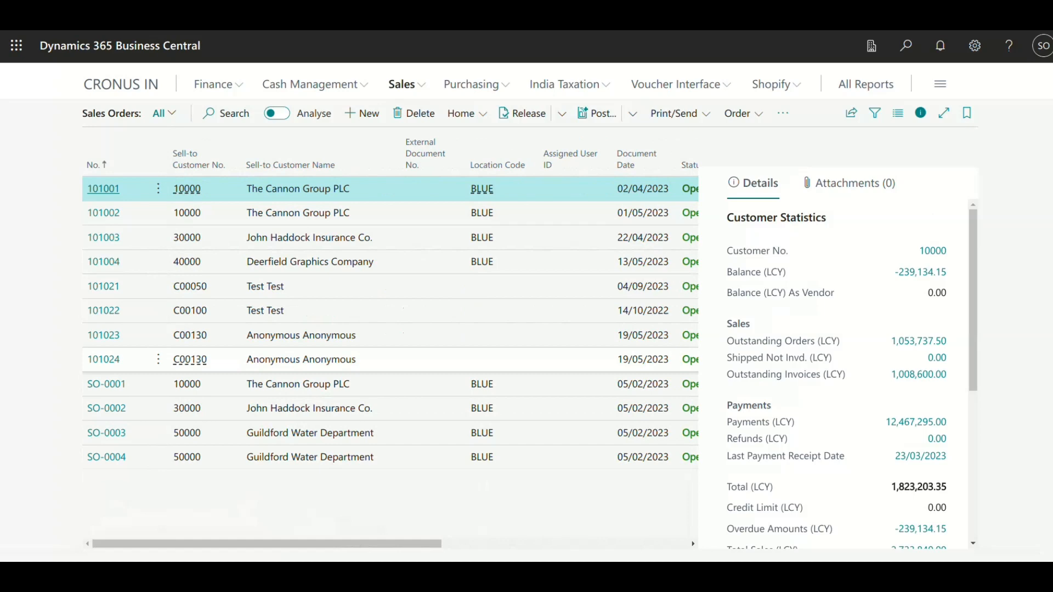